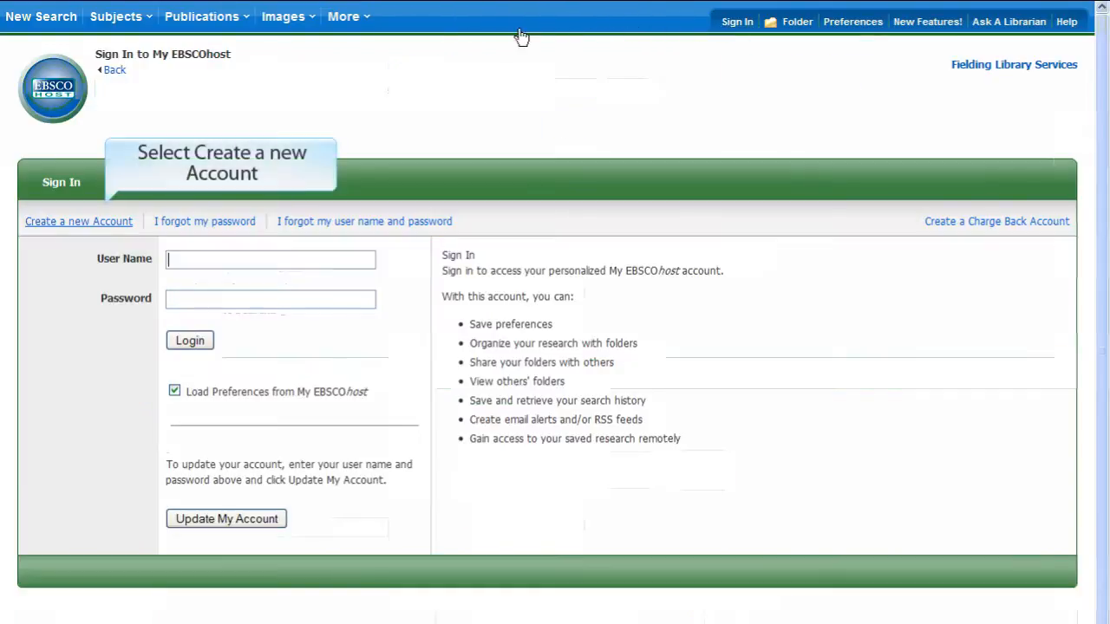
mouse_move(117, 221)
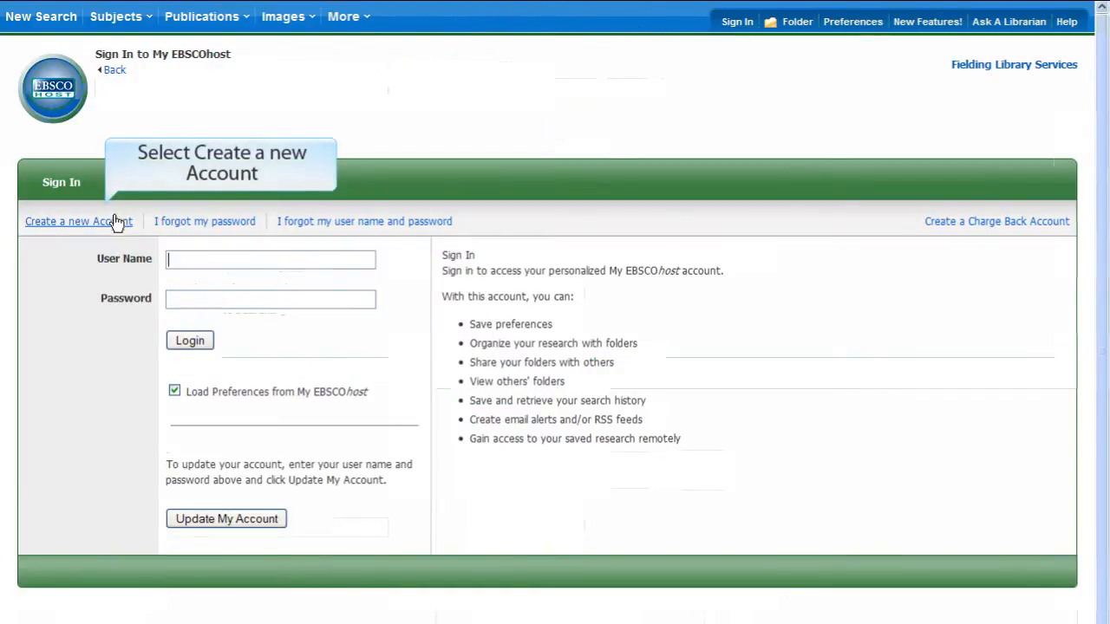
Open the 'Create a new Account' registration form from the Sign In page
left_click(77, 221)
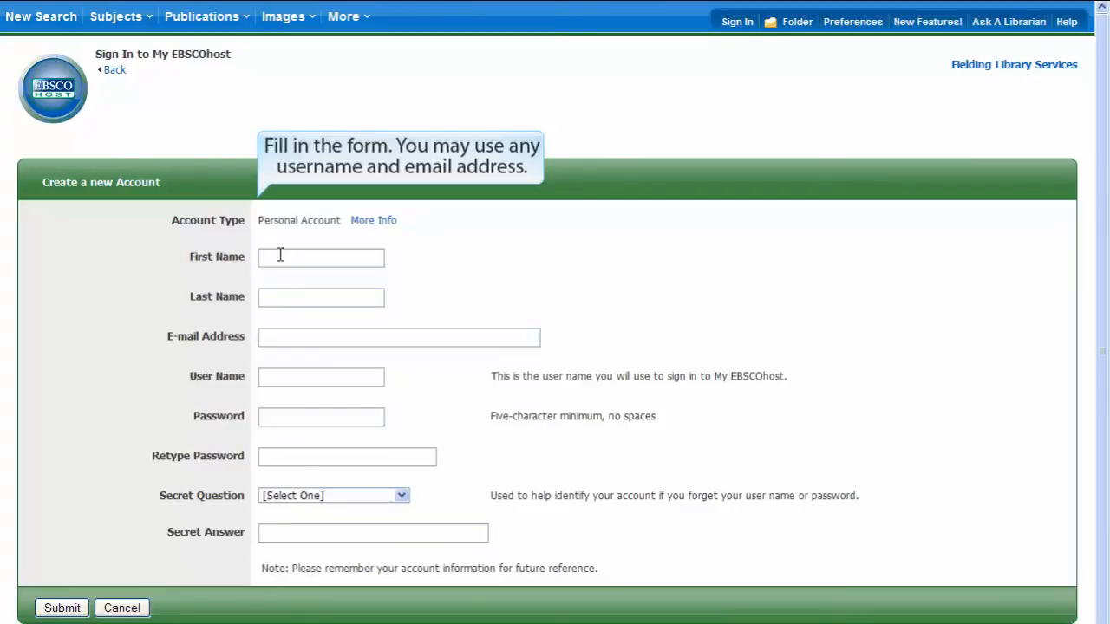
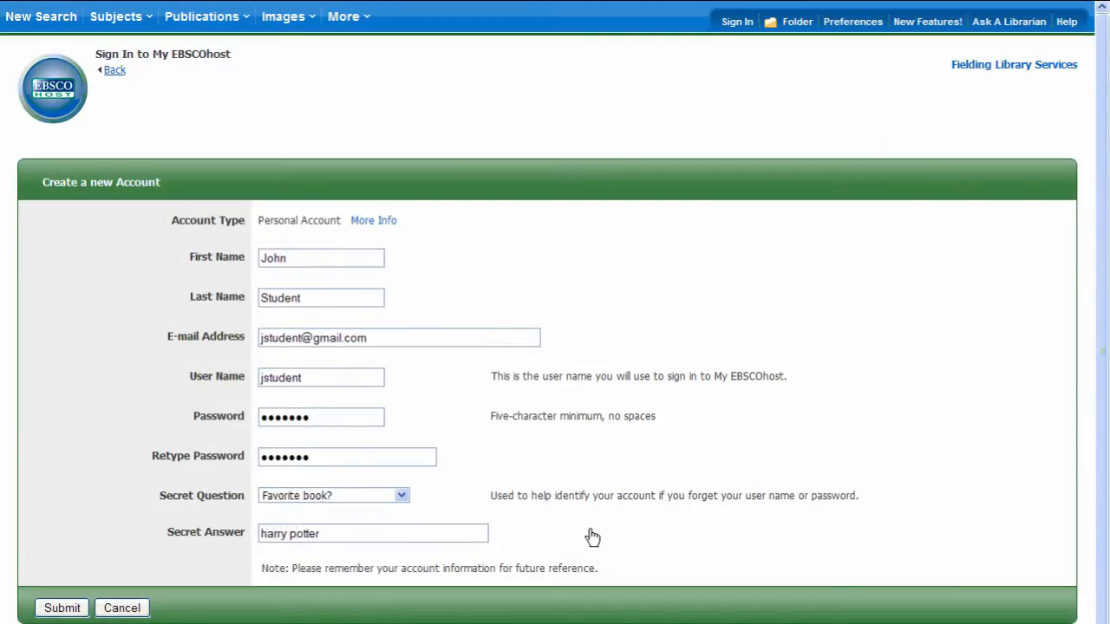
mouse_move(356, 539)
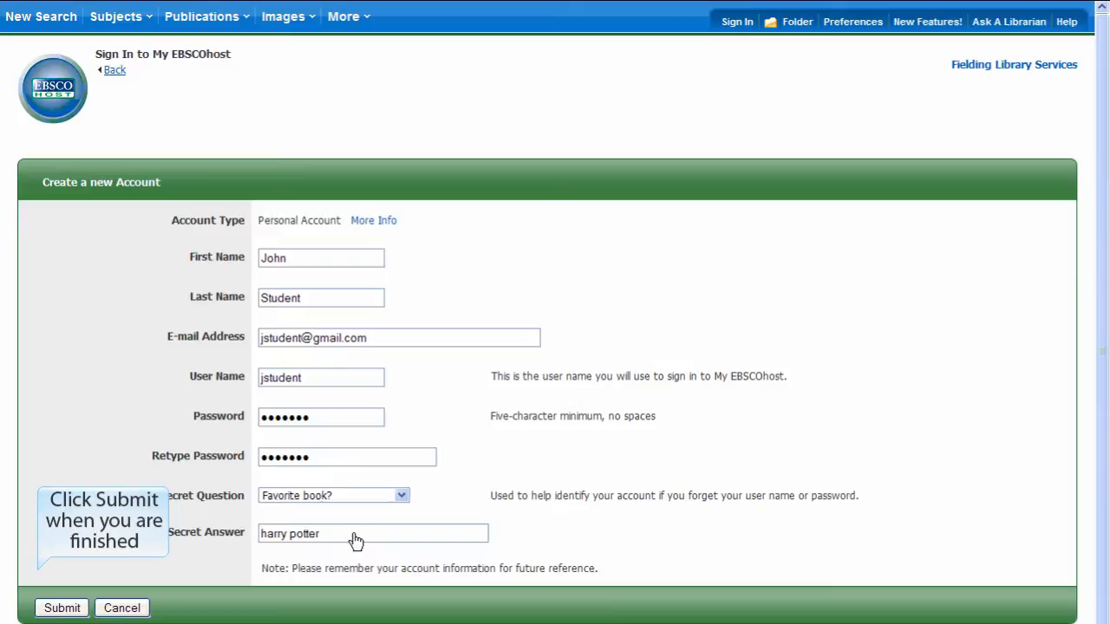
mouse_move(106, 570)
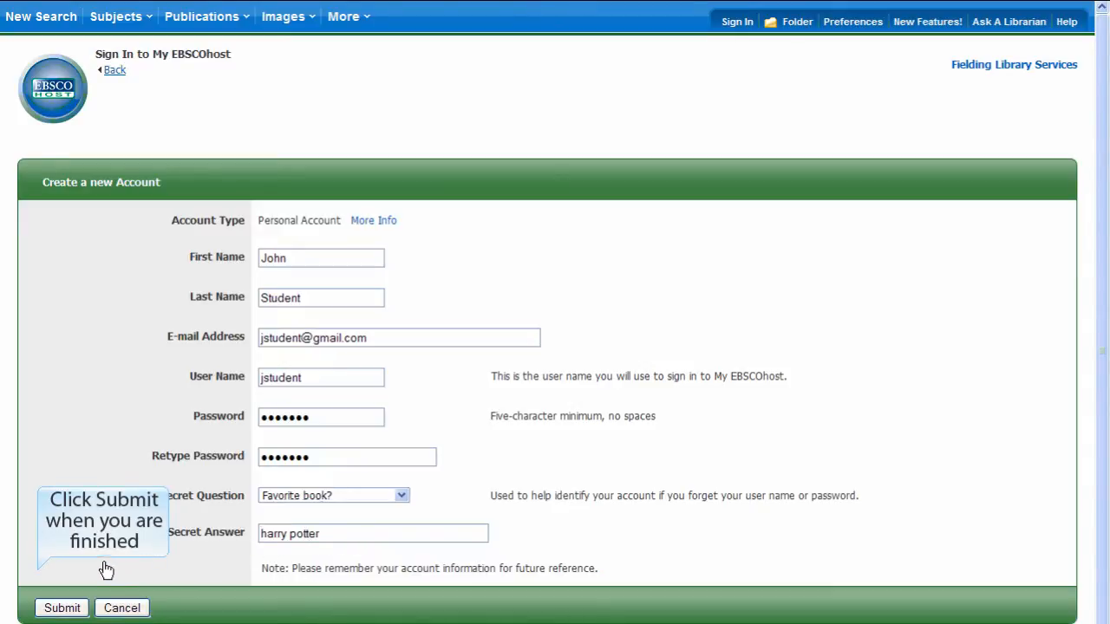
left_click(61, 607)
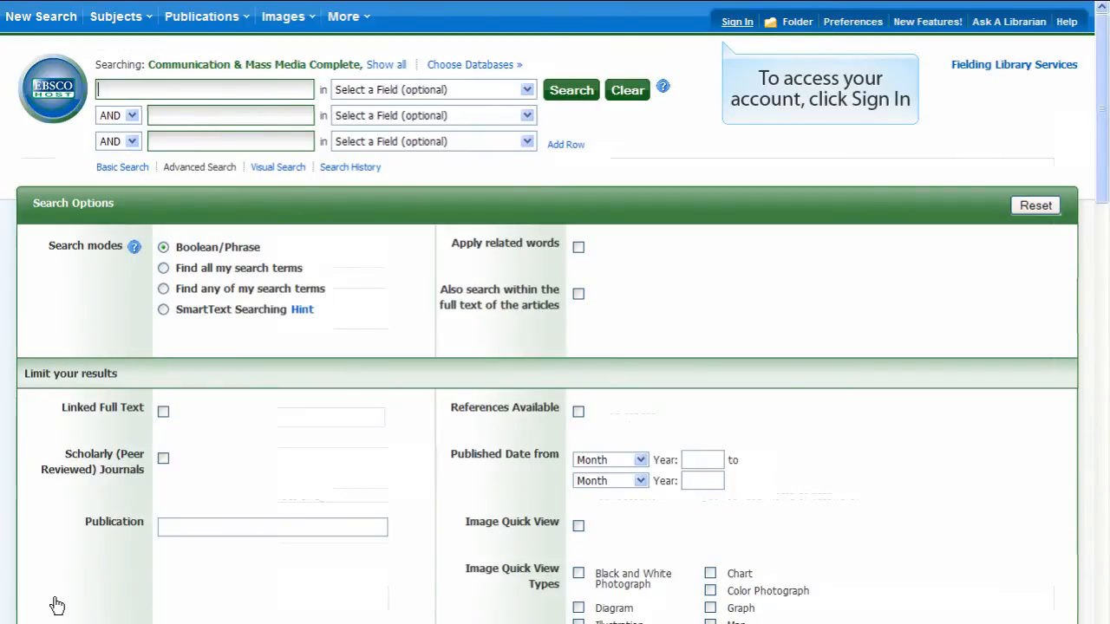
mouse_move(445, 536)
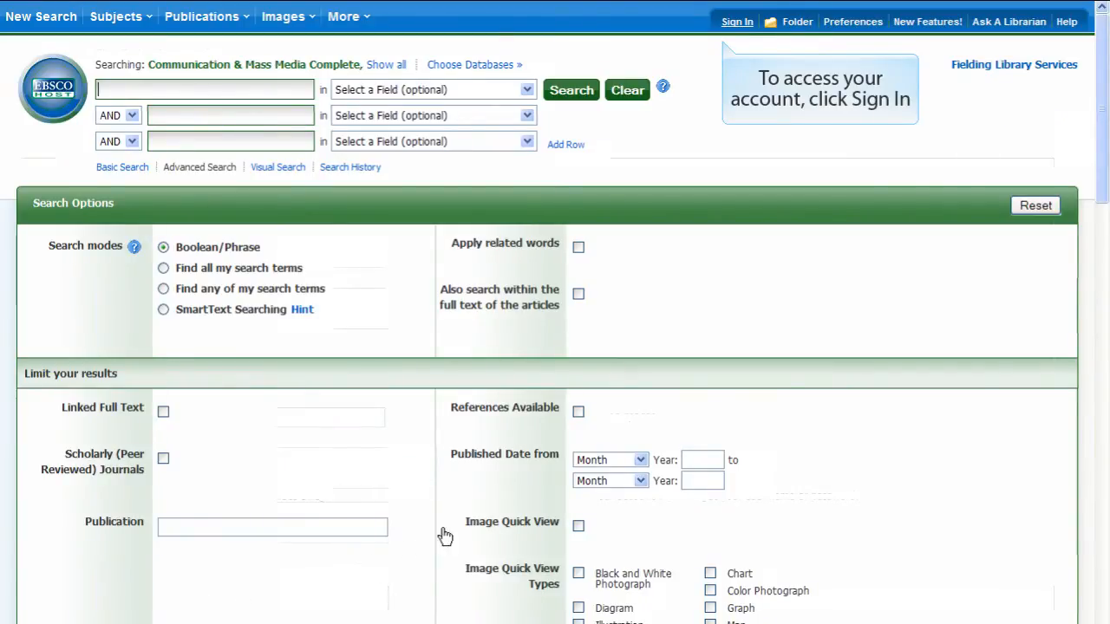
mouse_move(736, 22)
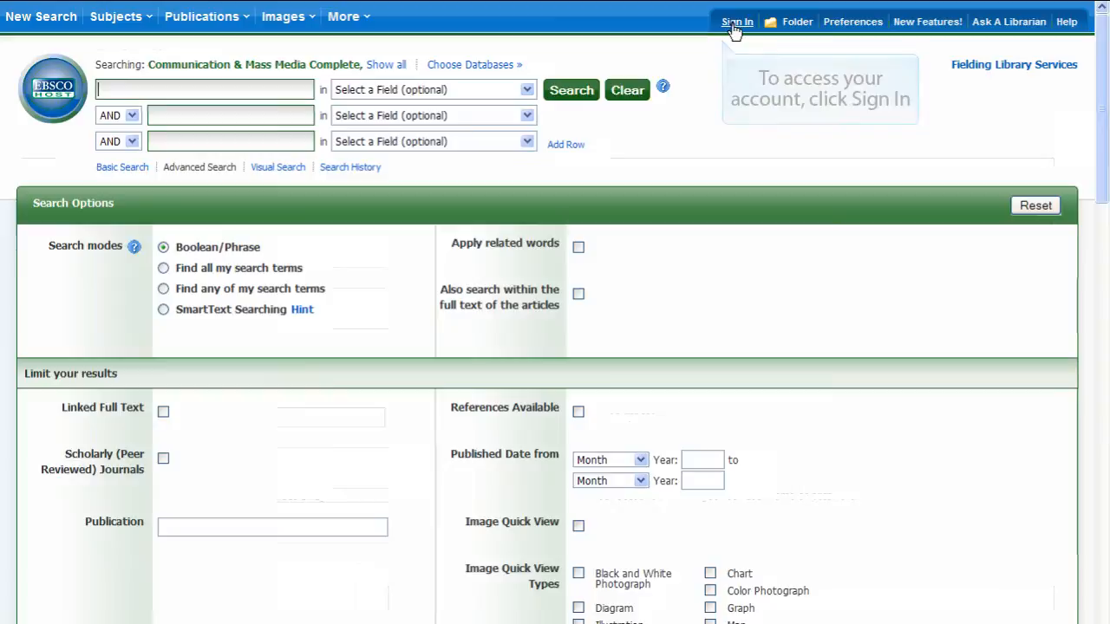
Go to the Sign In page and start entering the new account's user name
left_click(737, 21)
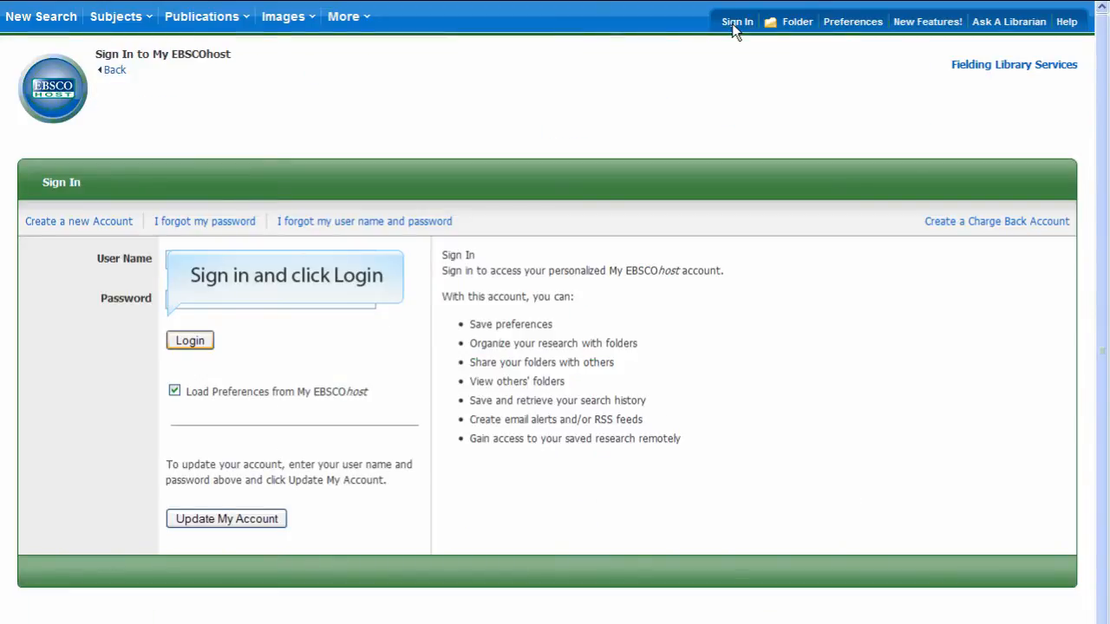
mouse_move(206, 240)
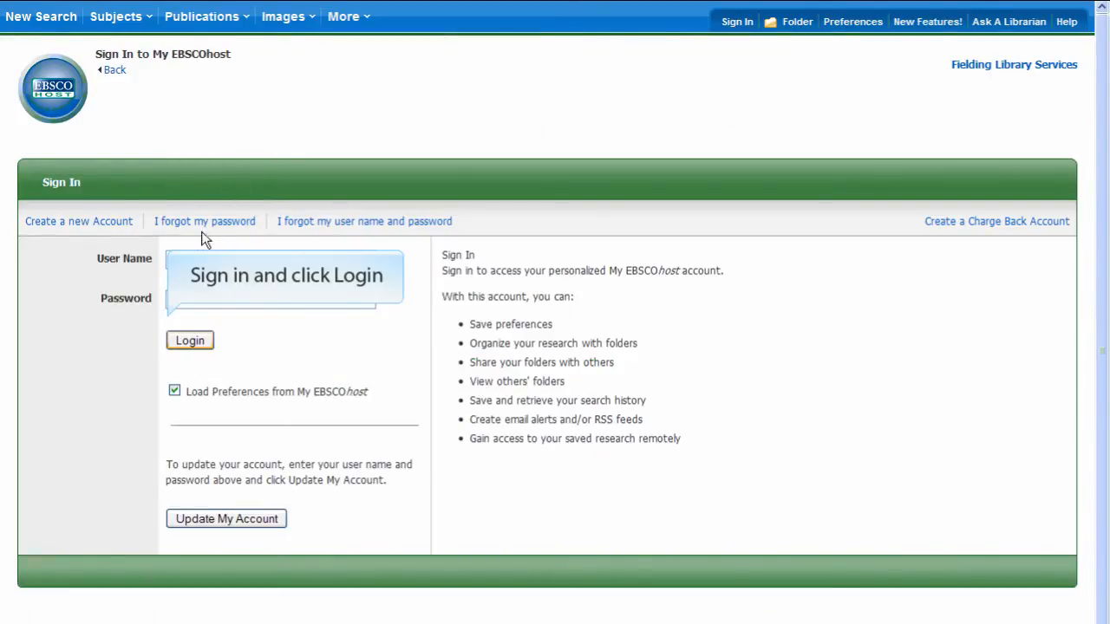
left_click(189, 340)
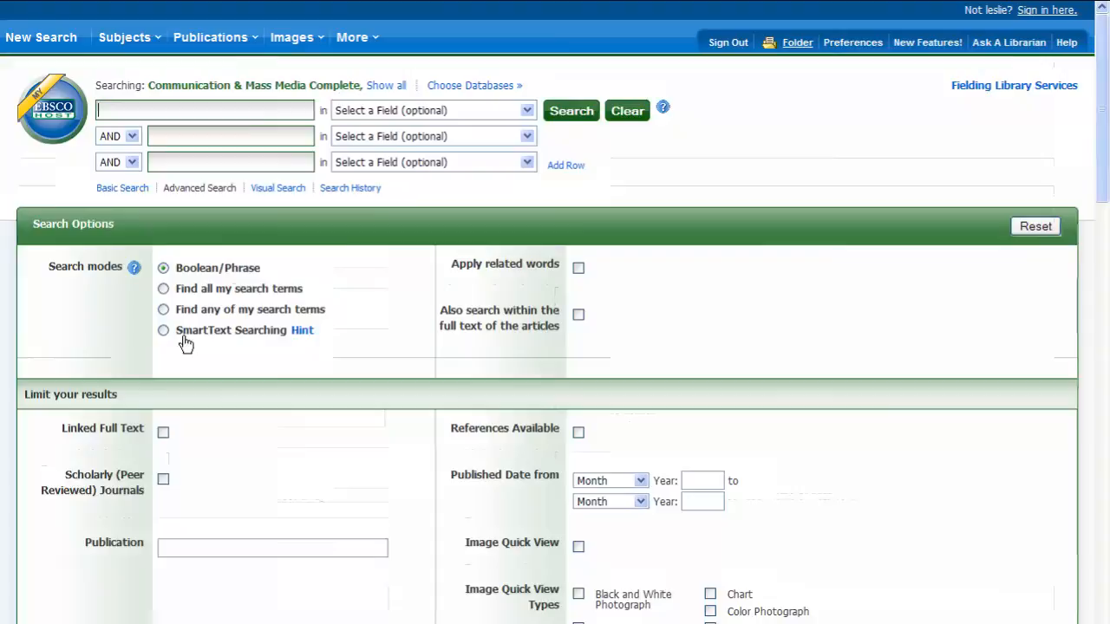
mouse_move(796, 42)
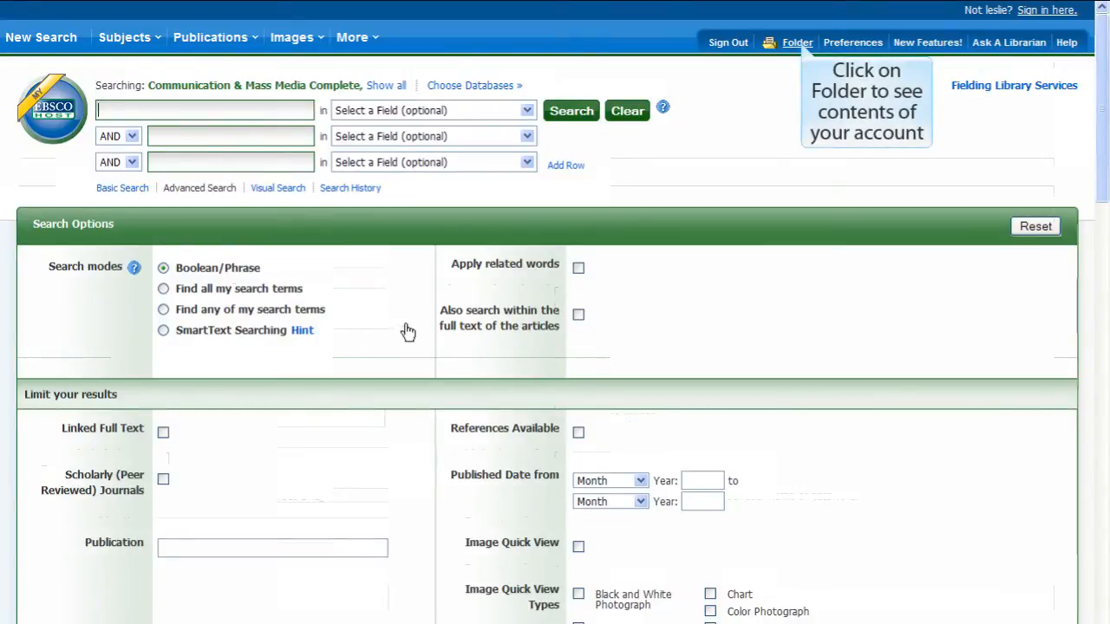
mouse_move(725, 221)
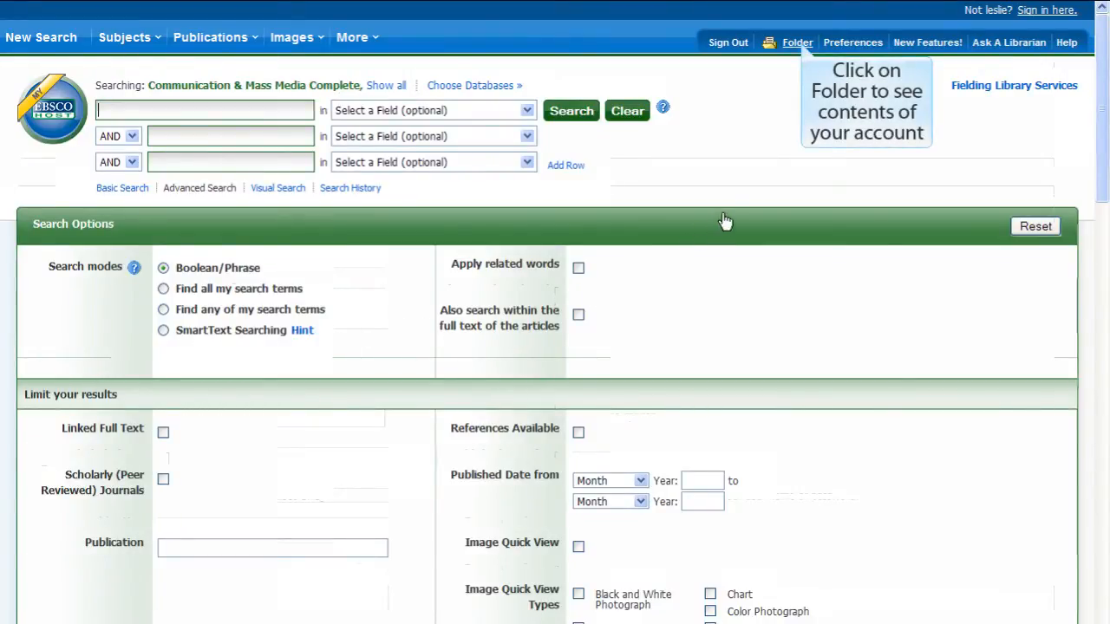
mouse_move(797, 43)
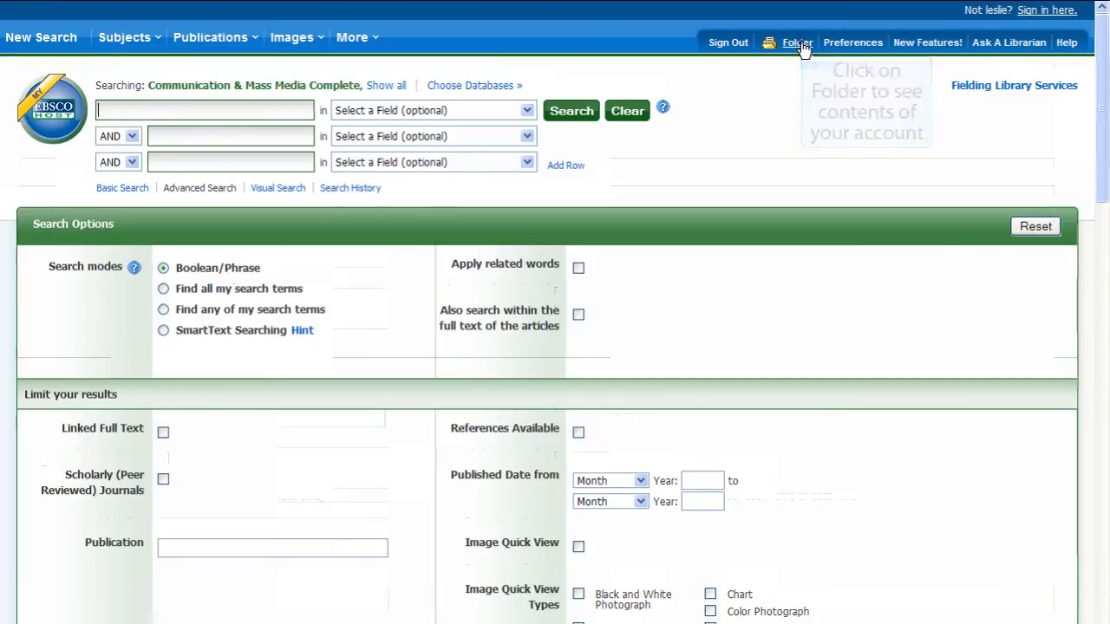
Open the signed-in account's Folder from the top toolbar
left_click(796, 42)
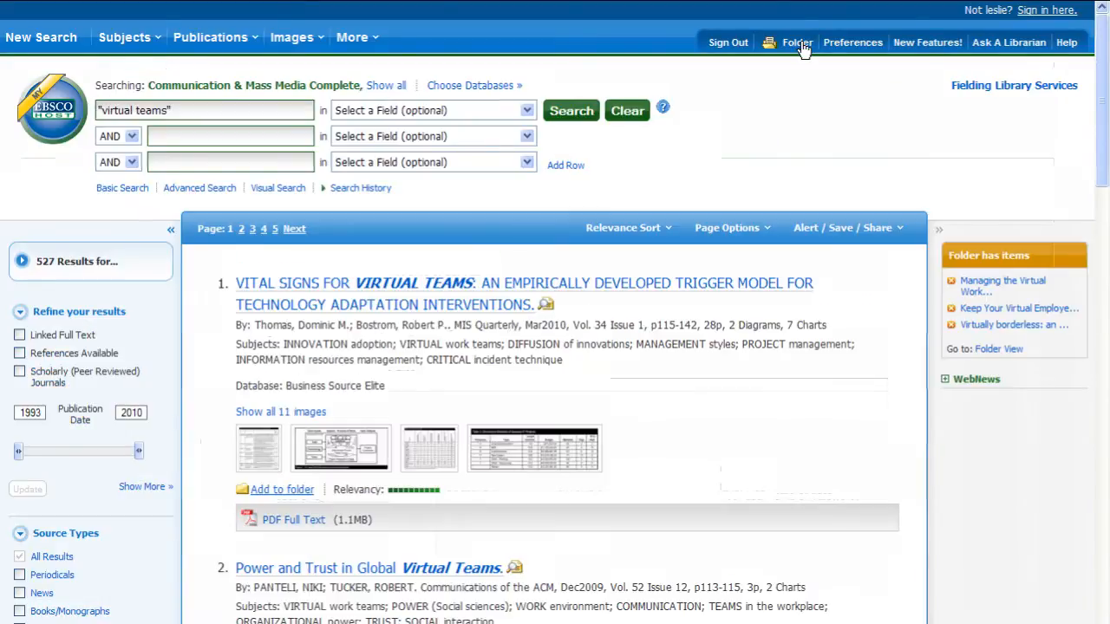
mouse_move(281, 489)
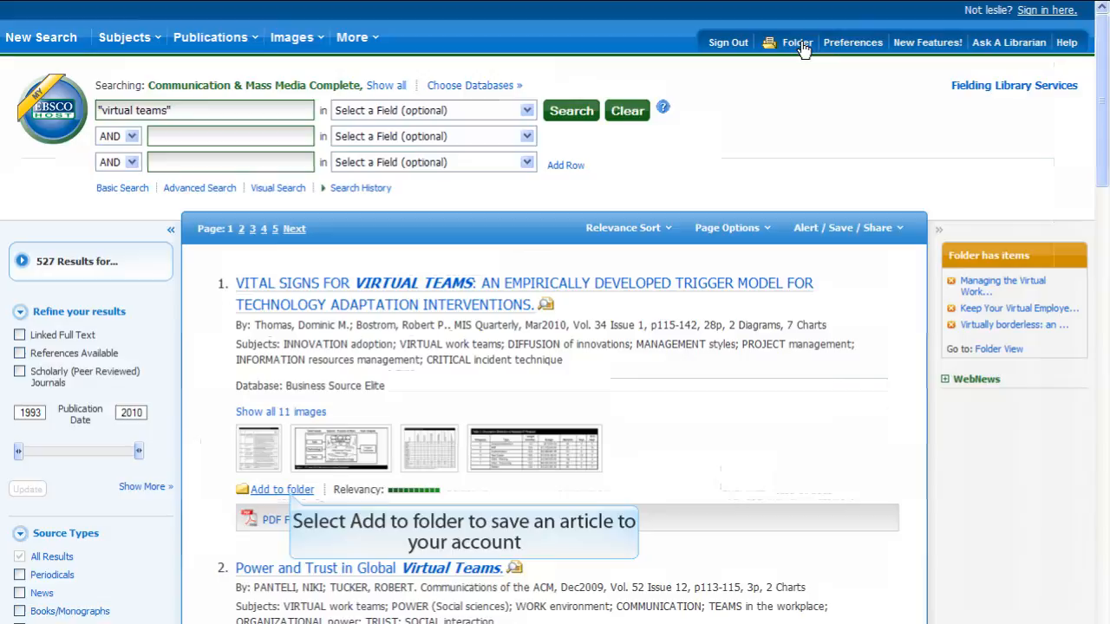
mouse_move(368, 218)
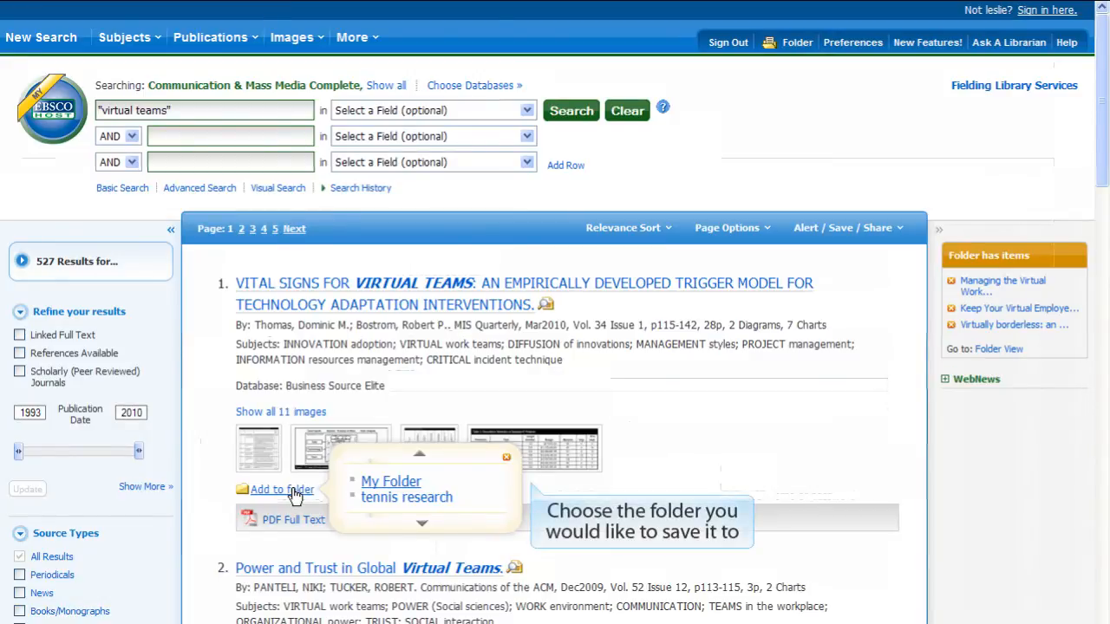
mouse_move(319, 494)
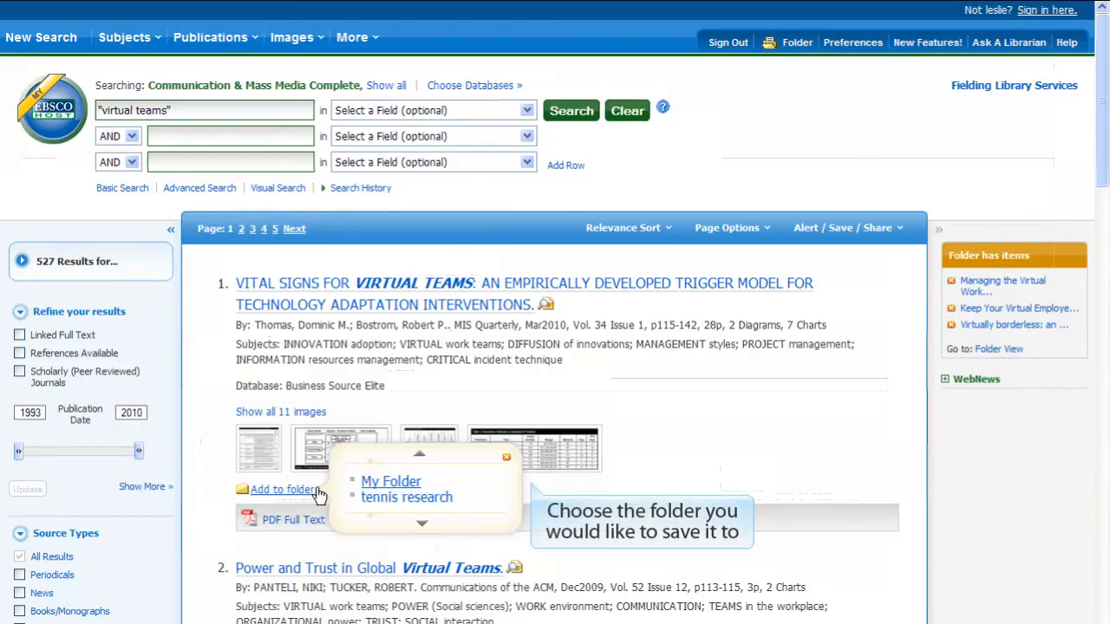
mouse_move(397, 492)
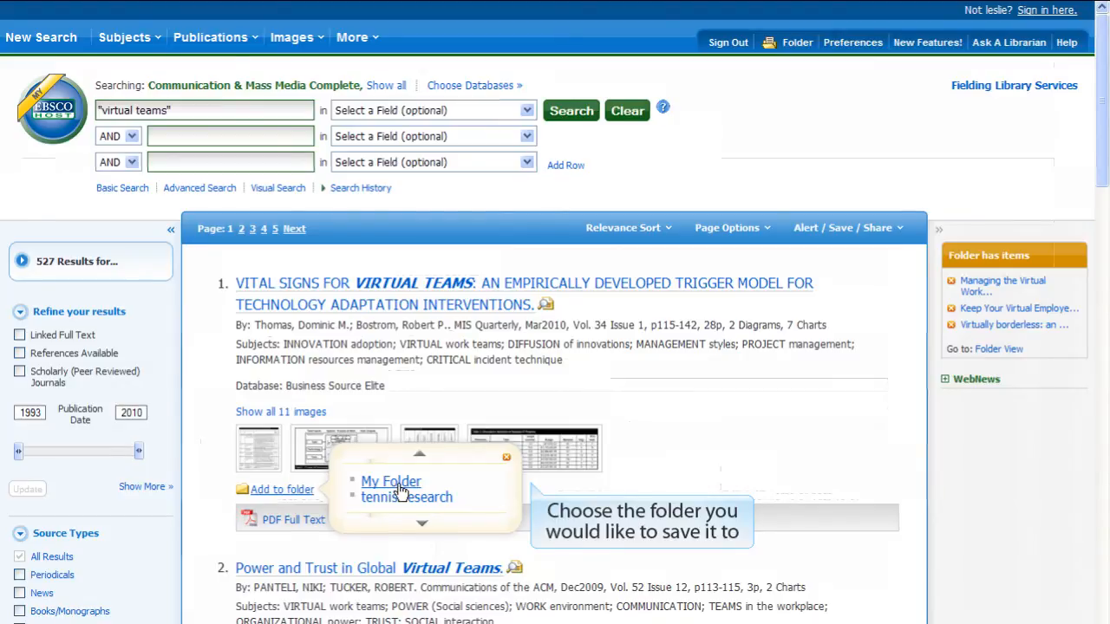
Add 'Vital Signs for Virtual Teams' to My Folder
left_click(391, 482)
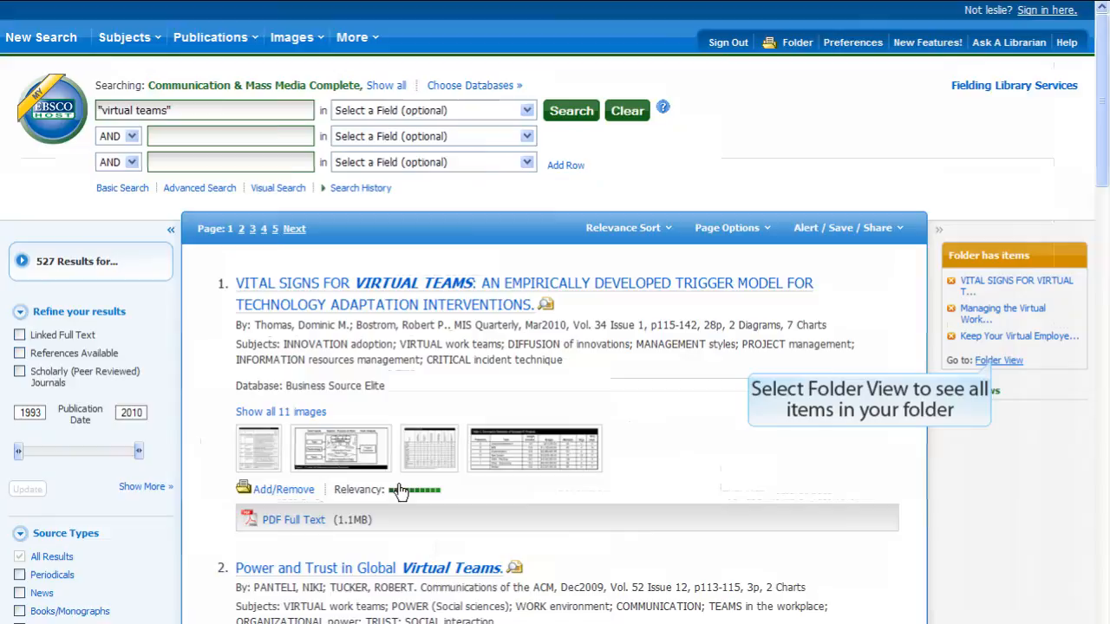
mouse_move(698, 482)
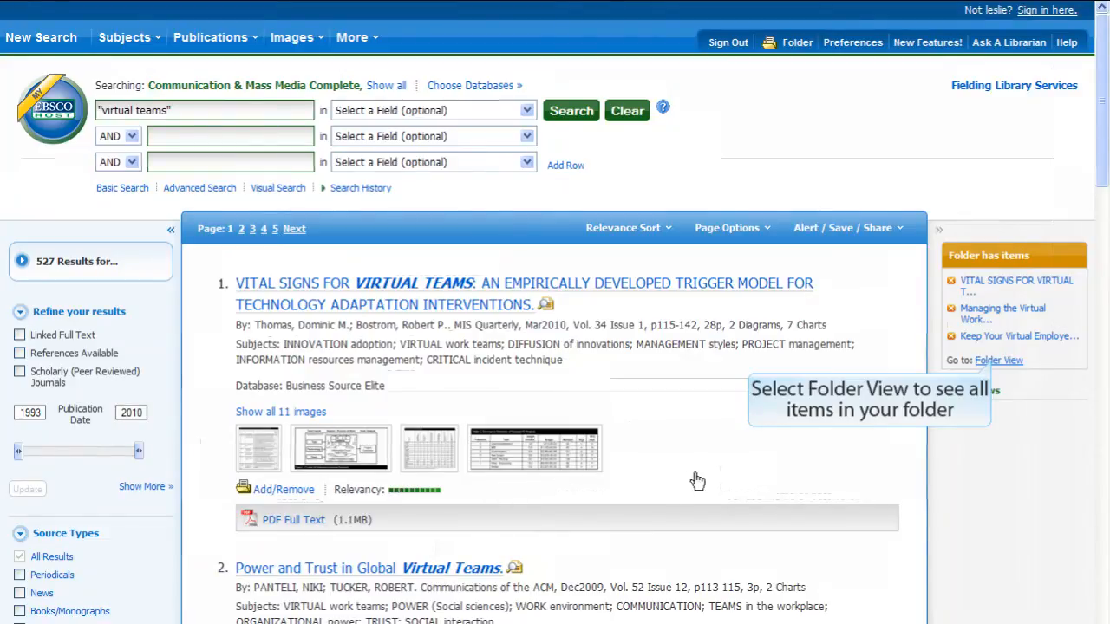
mouse_move(996, 364)
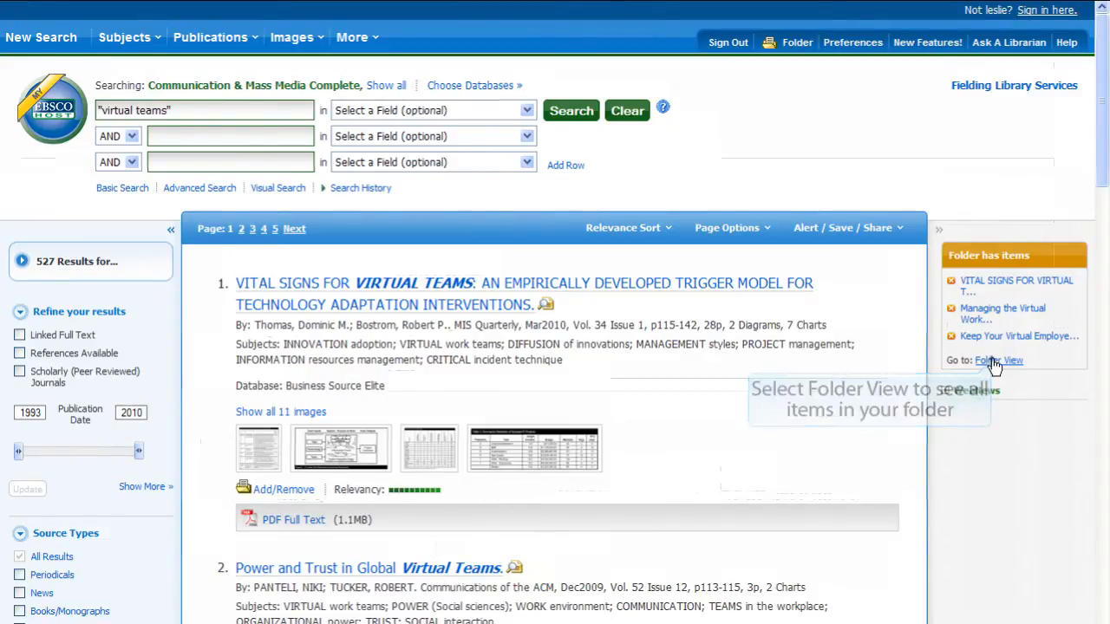
Open Folder View and start a new My Custom folder
left_click(999, 360)
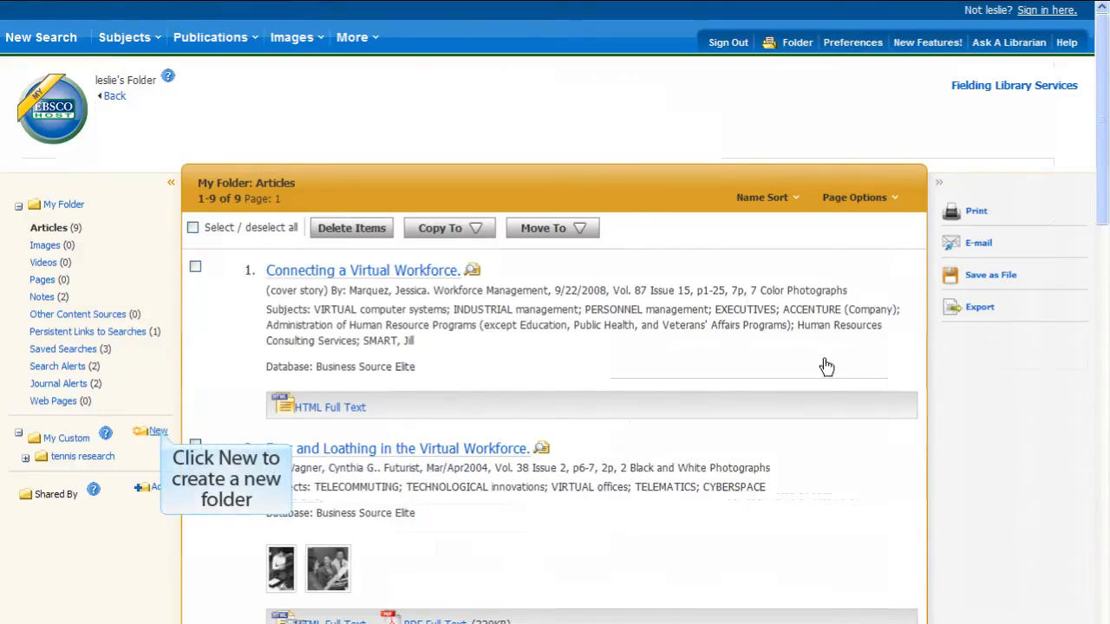
mouse_move(170, 425)
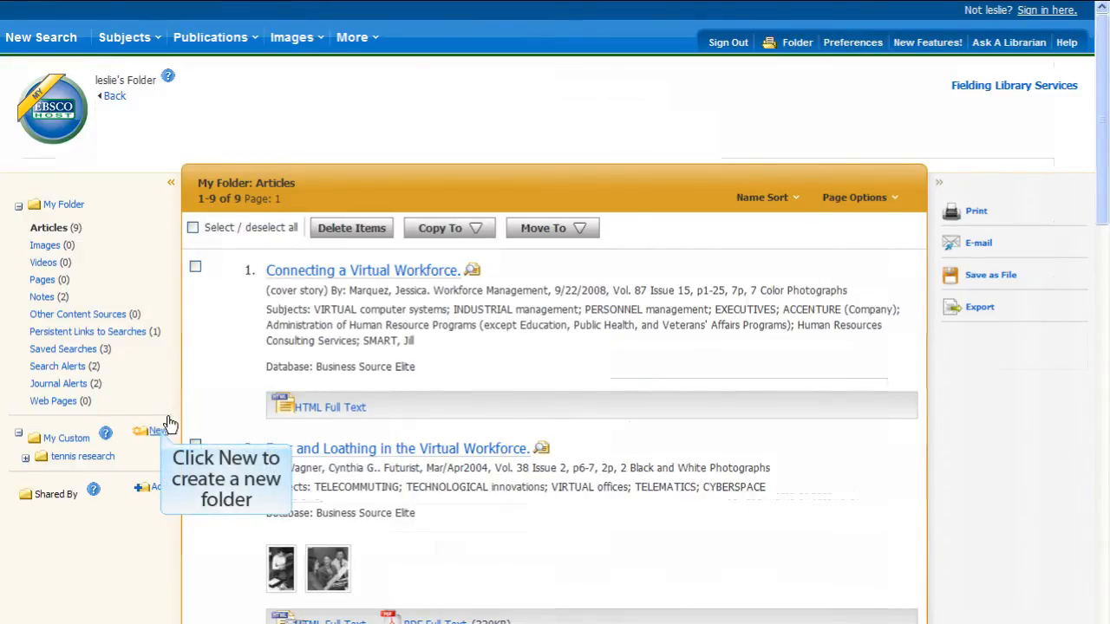
left_click(156, 431)
type("Virtual t")
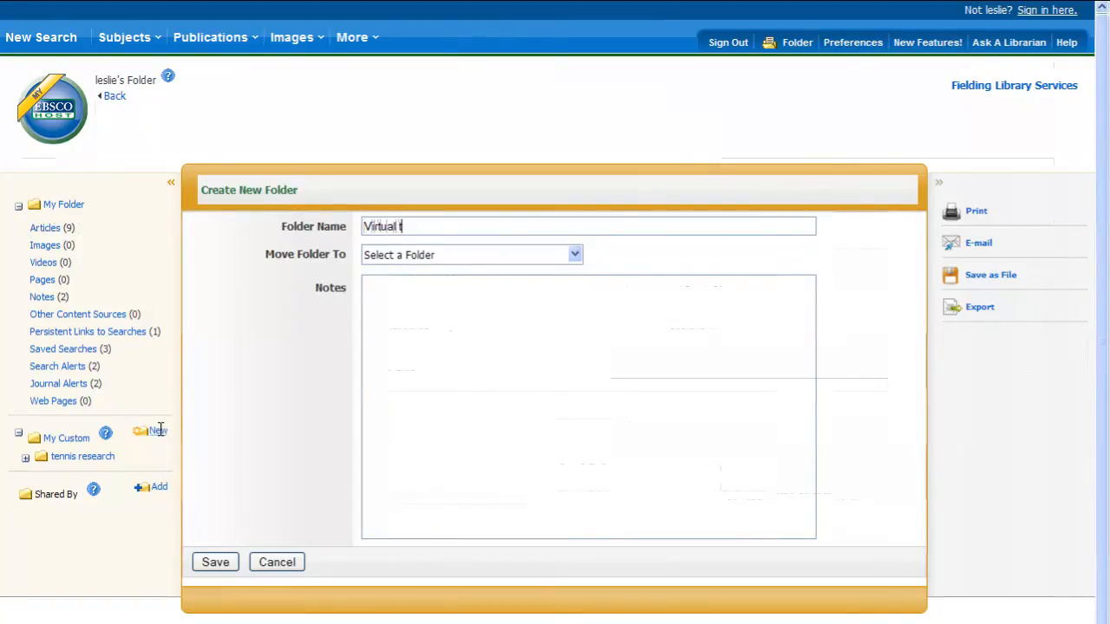
Finish the folder name 'Virtual teams' and save the new folder
type("eams")
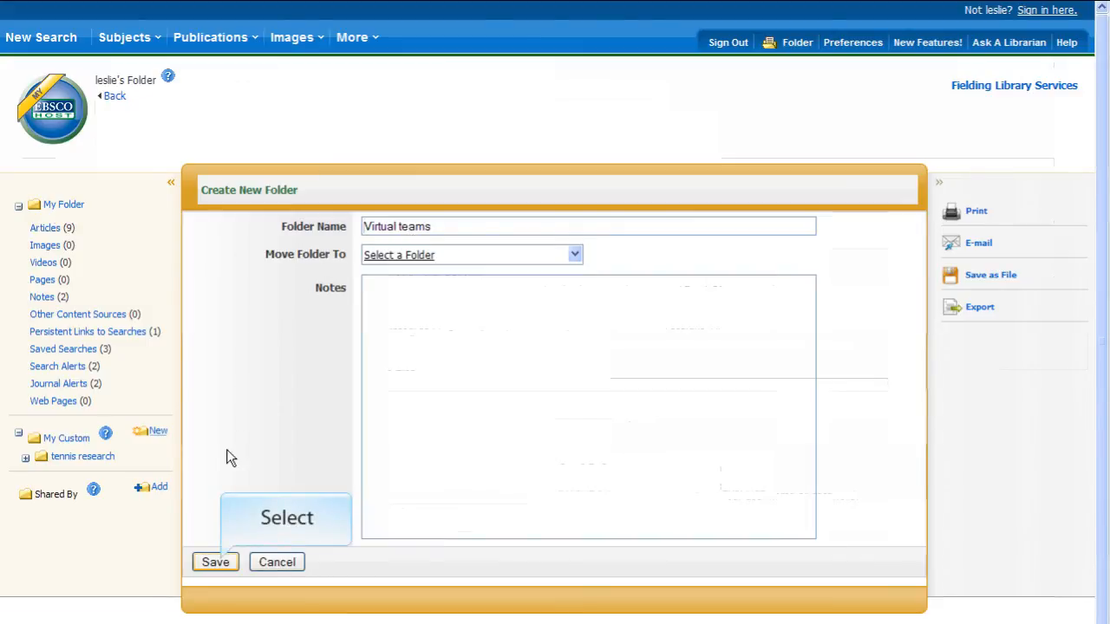
left_click(214, 561)
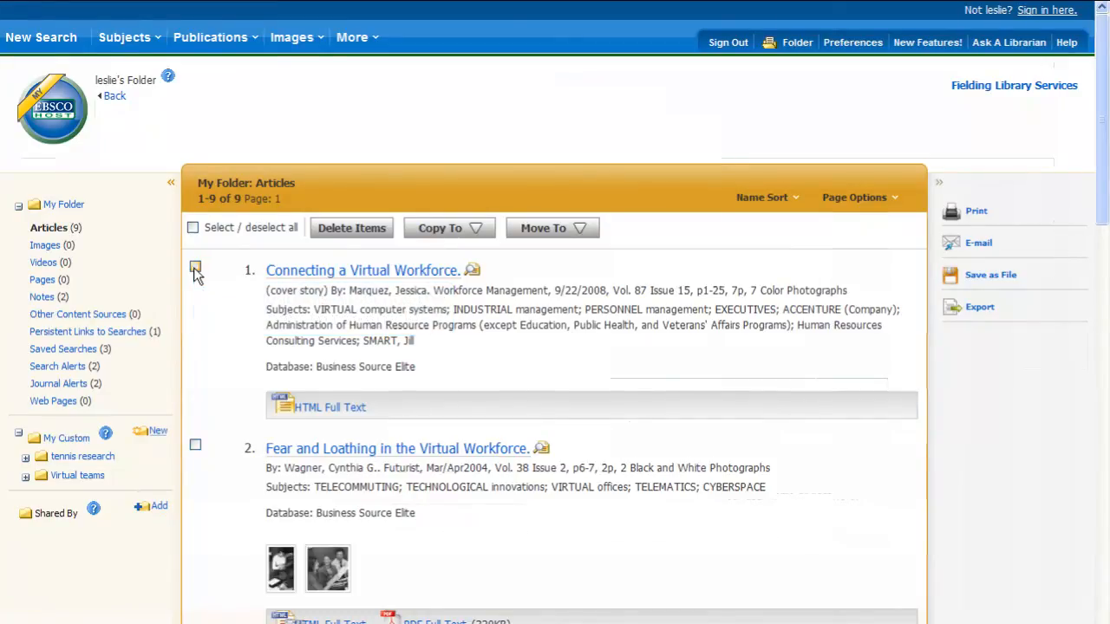
Tick 'Connecting a Virtual Workforce' and 'Fear and Loathing', then list Move To destinations
left_click(195, 266)
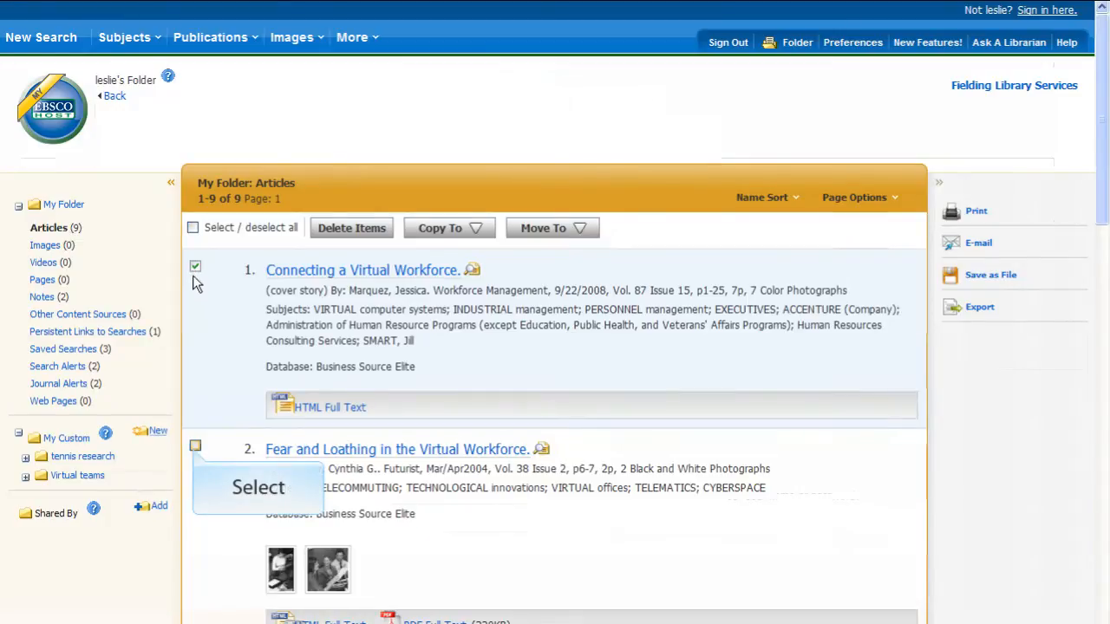
left_click(552, 228)
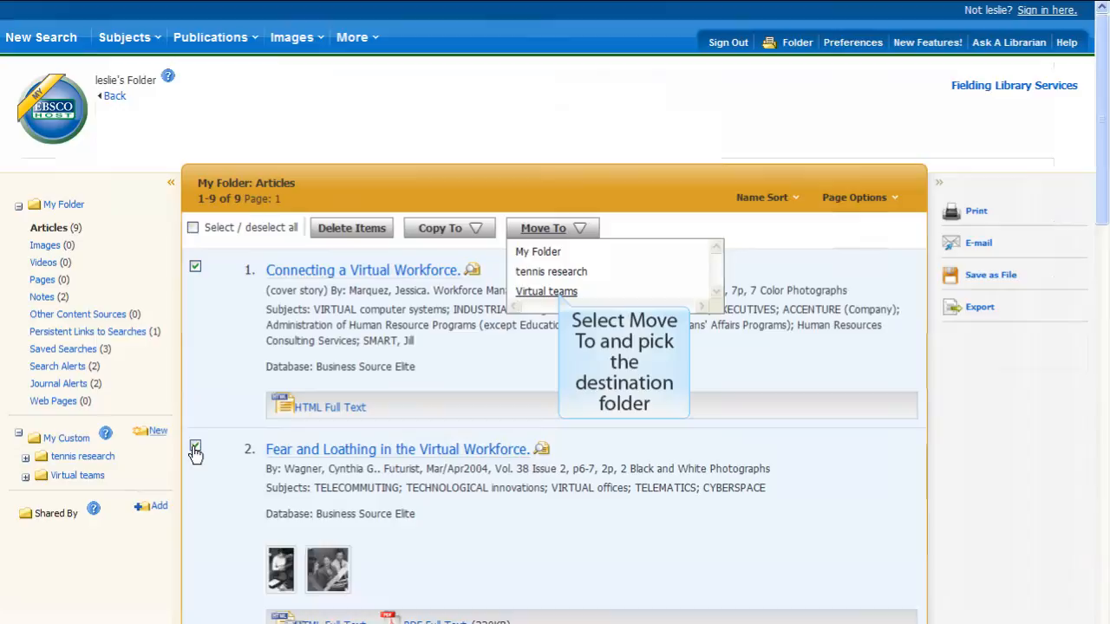
left_click(195, 446)
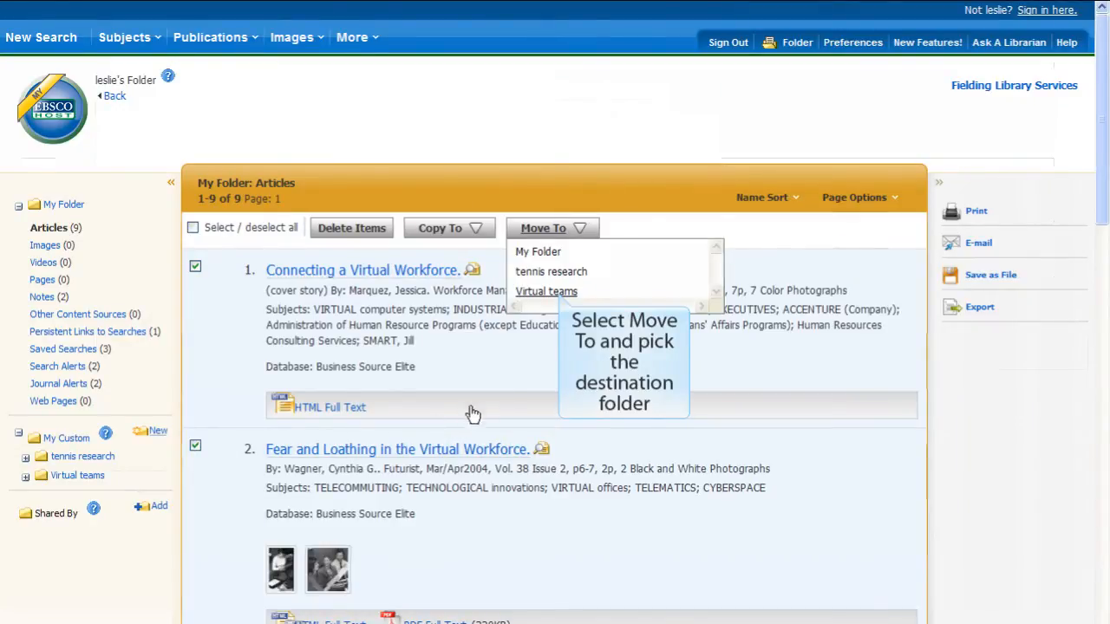